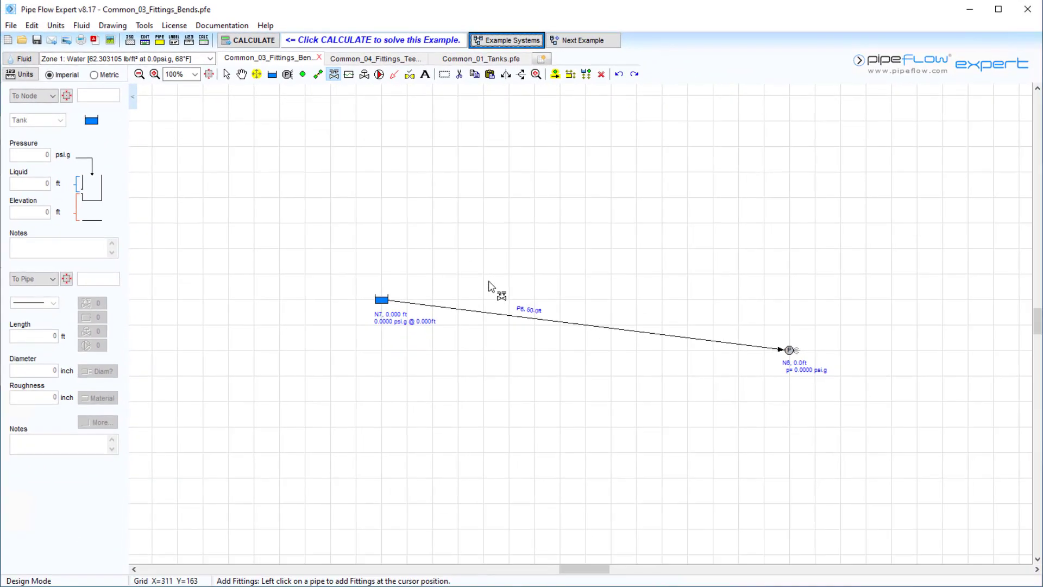
pyautogui.moveTo(291, 205)
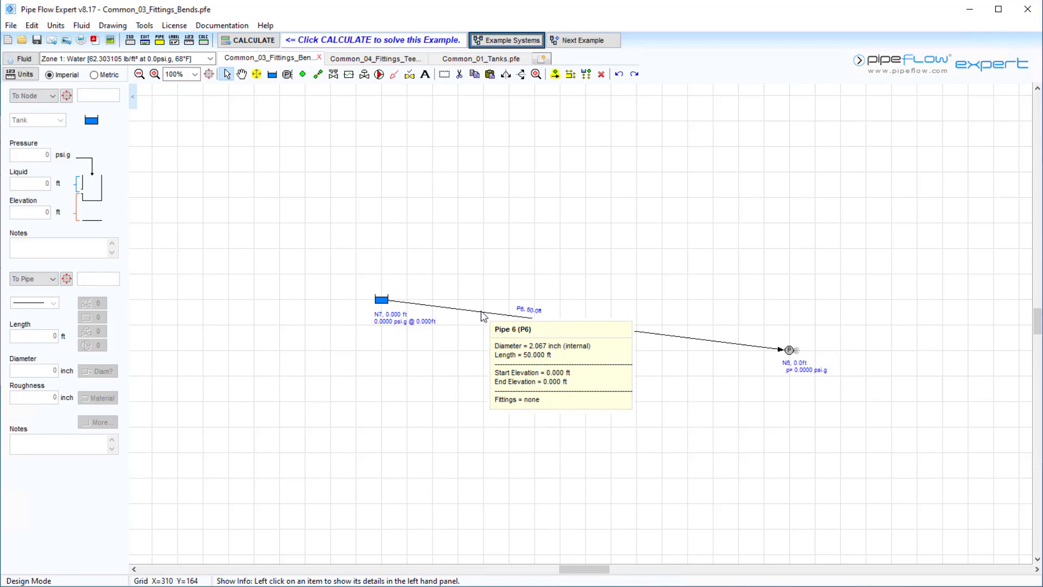
# - Bring up the actions for pipe P6 to reach its Fittings > Add command
pyautogui.click(485, 317)
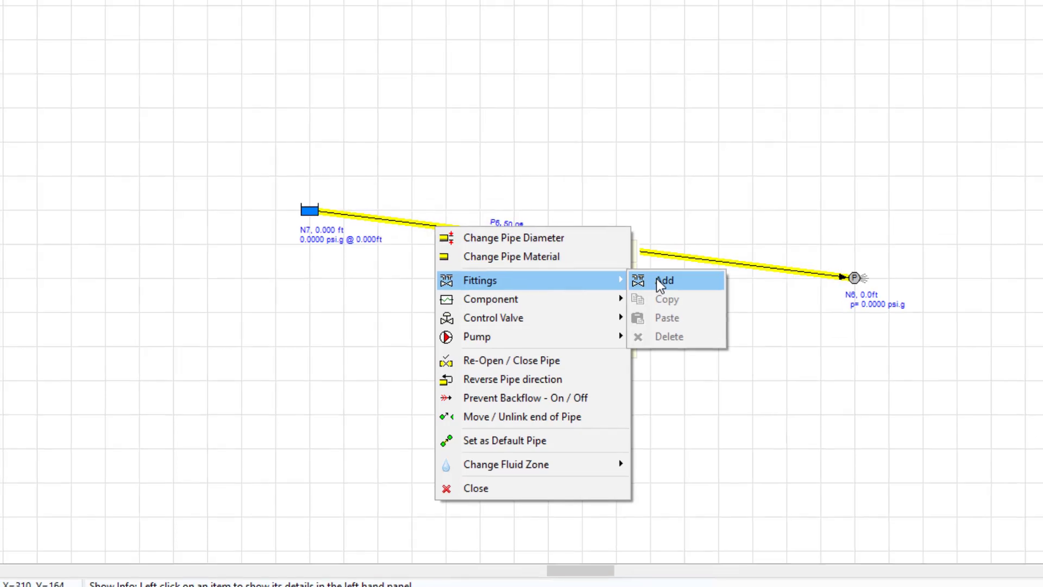
# - Start adding fittings to pipe P6, listing the 2-inch fittings database
pyautogui.click(663, 279)
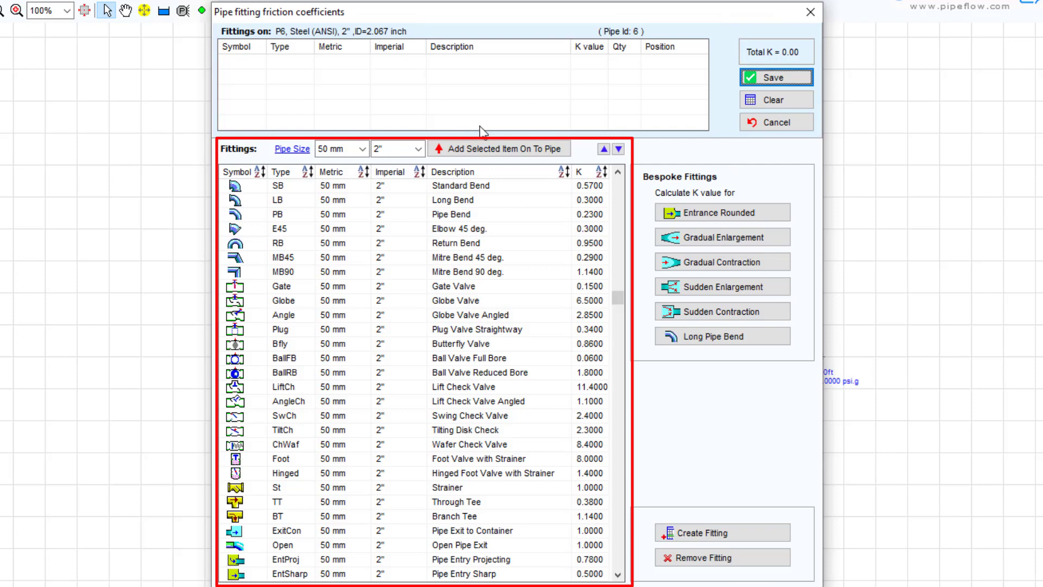
pyautogui.moveTo(767, 421)
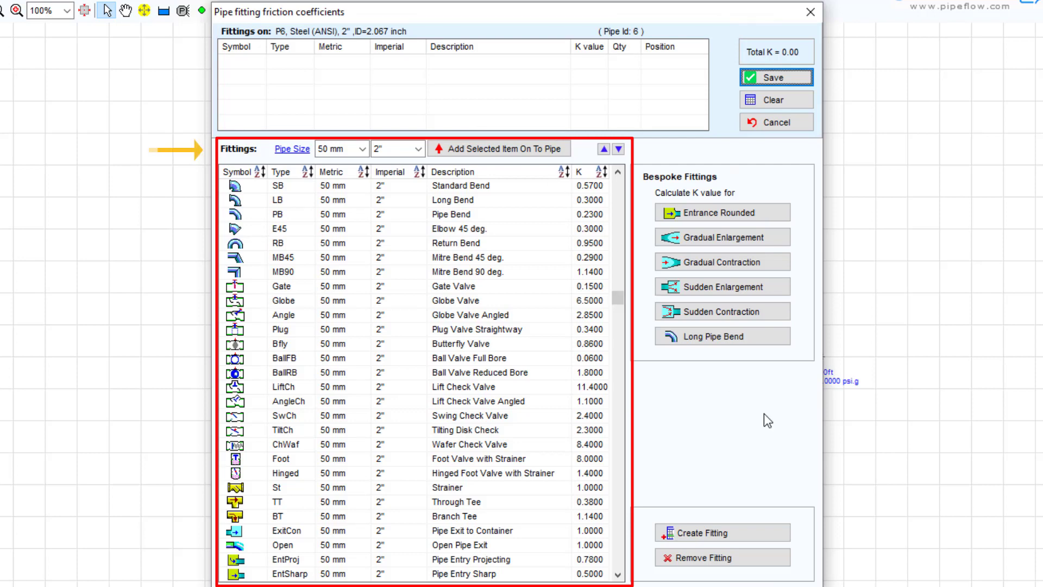
pyautogui.moveTo(445, 376)
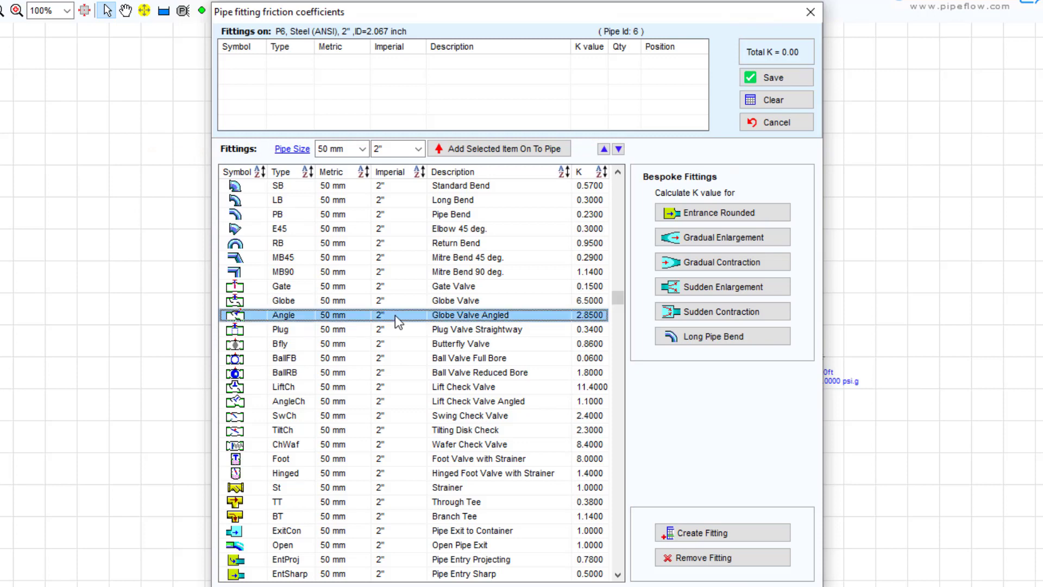
pyautogui.moveTo(480, 152)
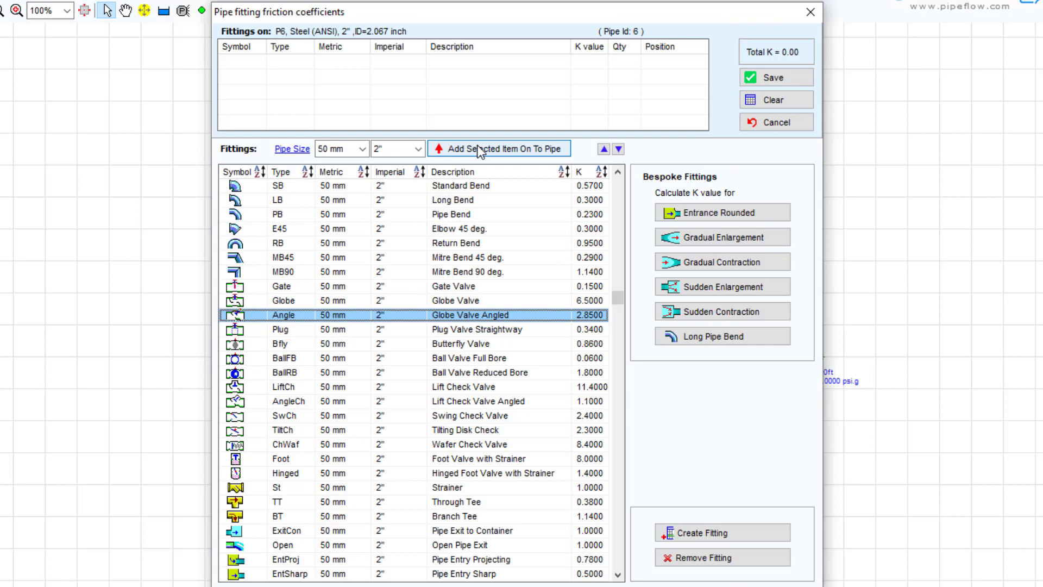
# - Add a Globe Valve Angled and 3 Standard Bends at the end of pipe P6, total K 4.56
pyautogui.click(499, 148)
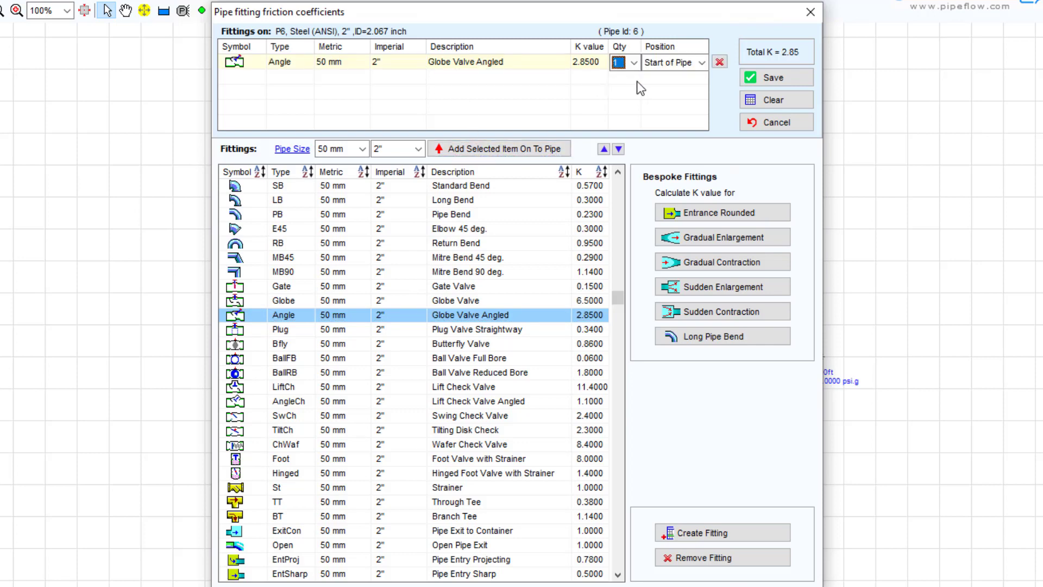
pyautogui.moveTo(483, 189)
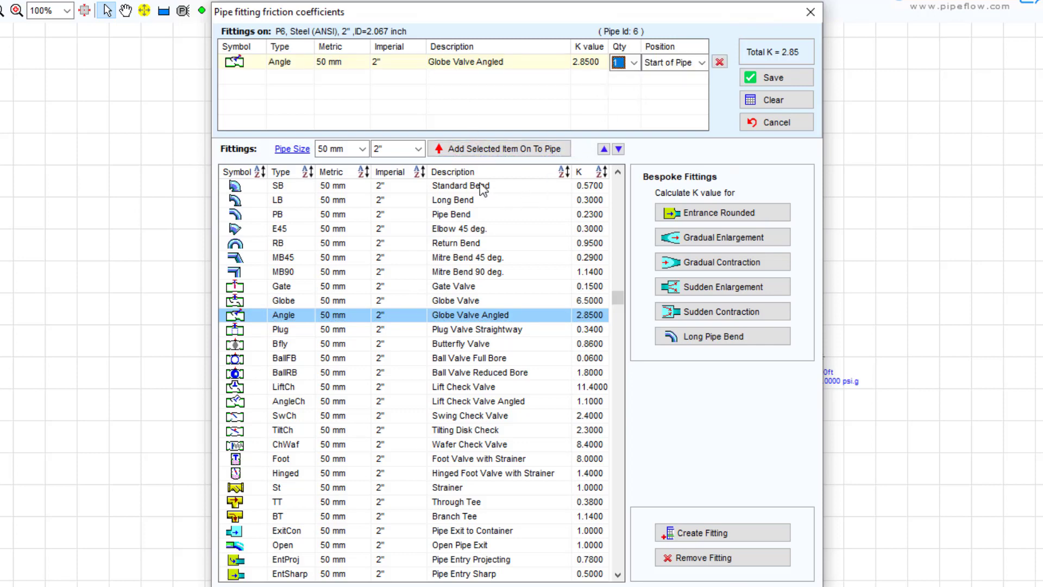
pyautogui.click(498, 149)
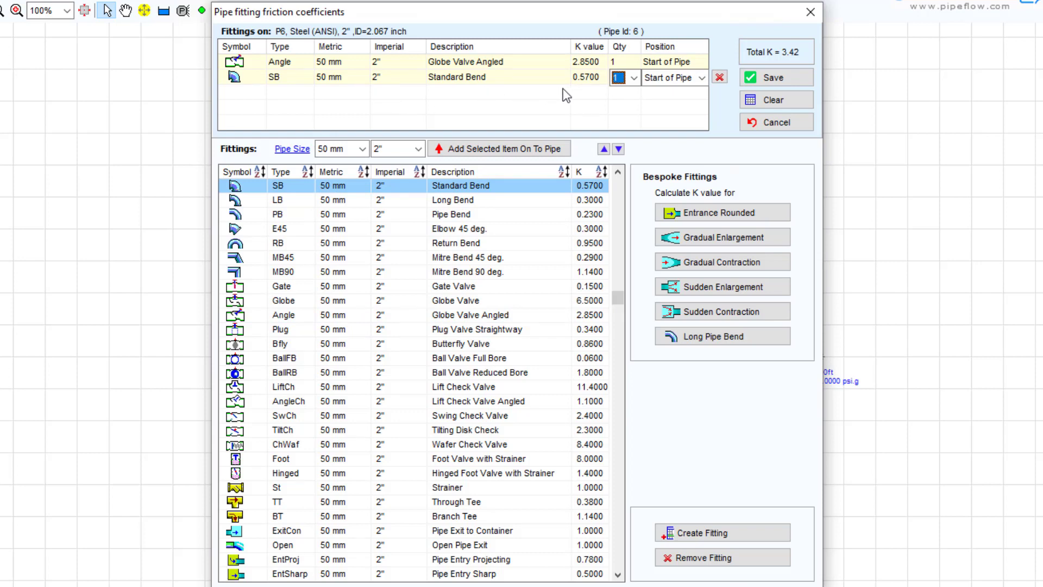
pyautogui.moveTo(630, 97)
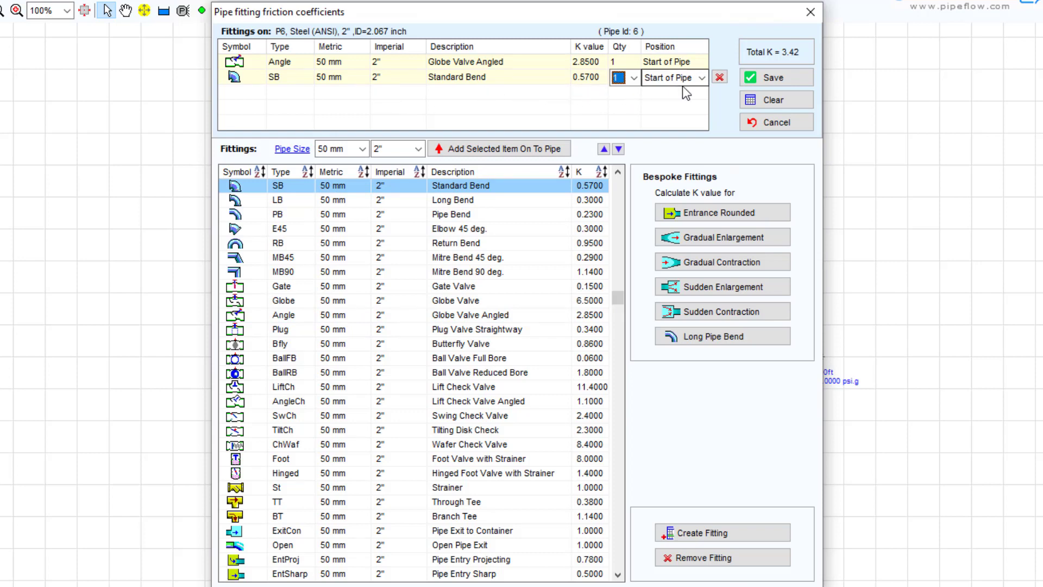
pyautogui.click(633, 77)
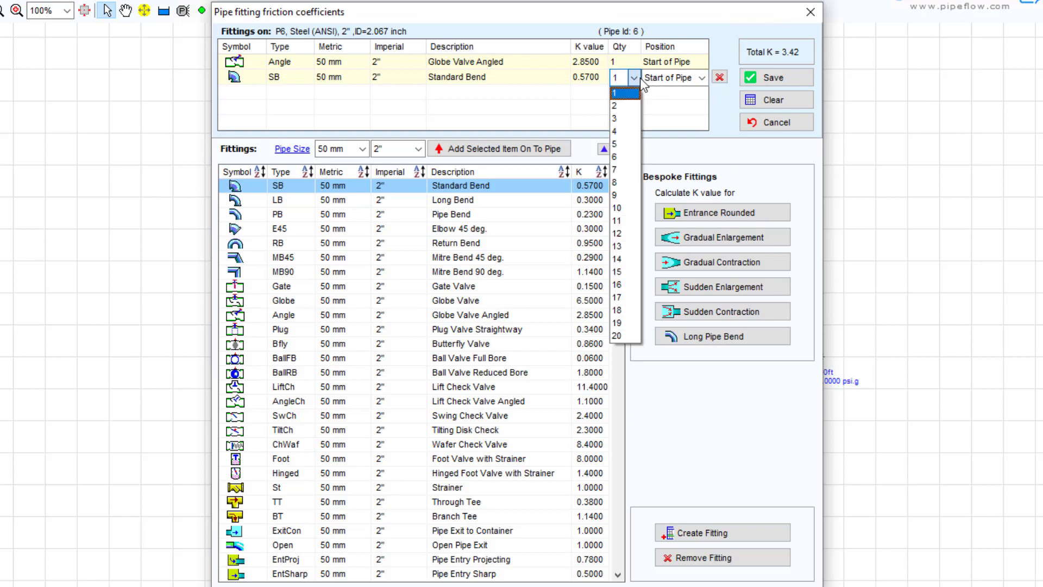
pyautogui.click(617, 130)
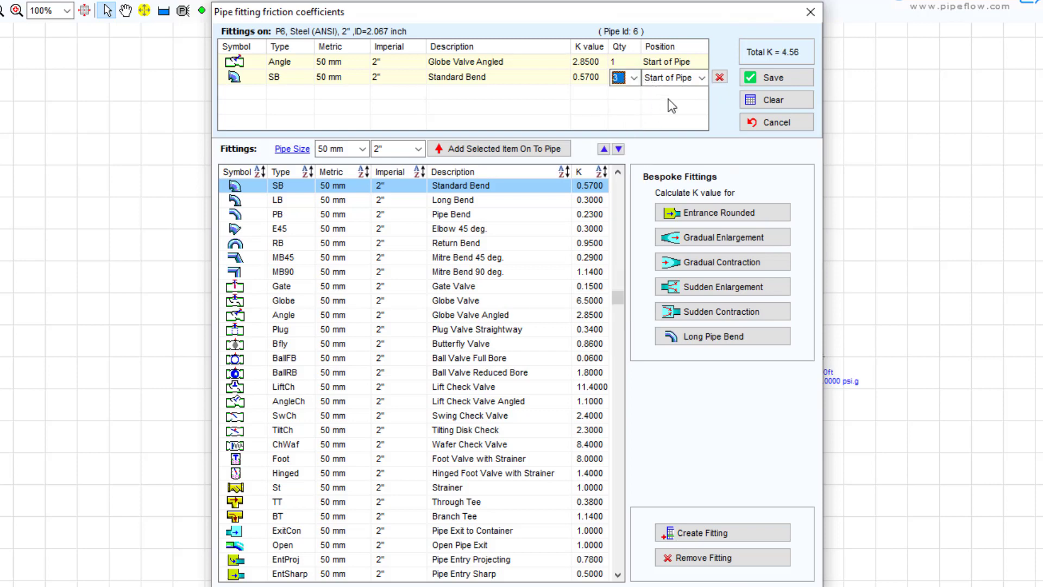
pyautogui.click(702, 78)
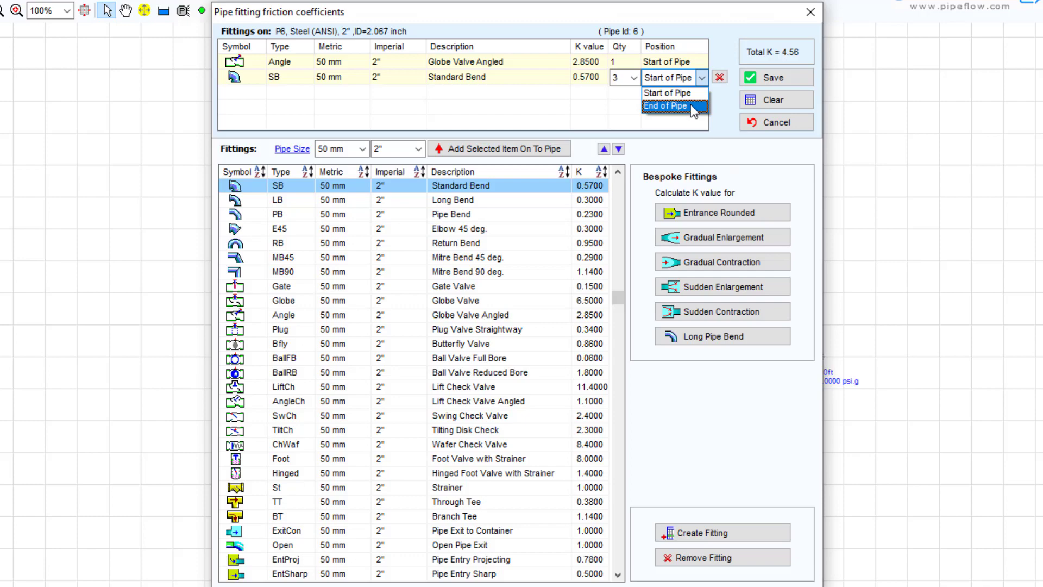
pyautogui.click(664, 105)
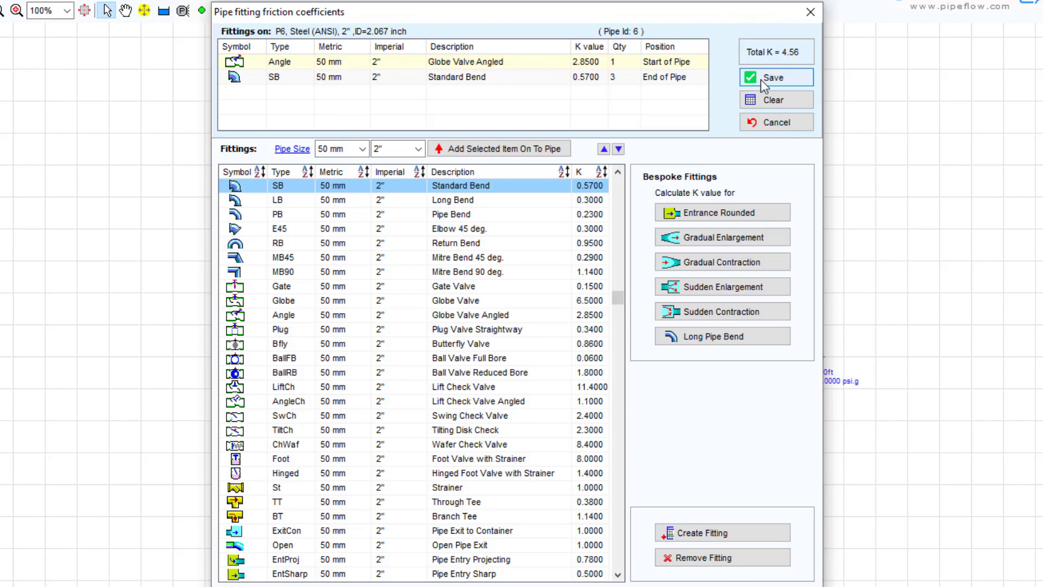
# - Save pipe P6's four fittings and review the fitting counts of pipes P6 and P5
pyautogui.click(772, 78)
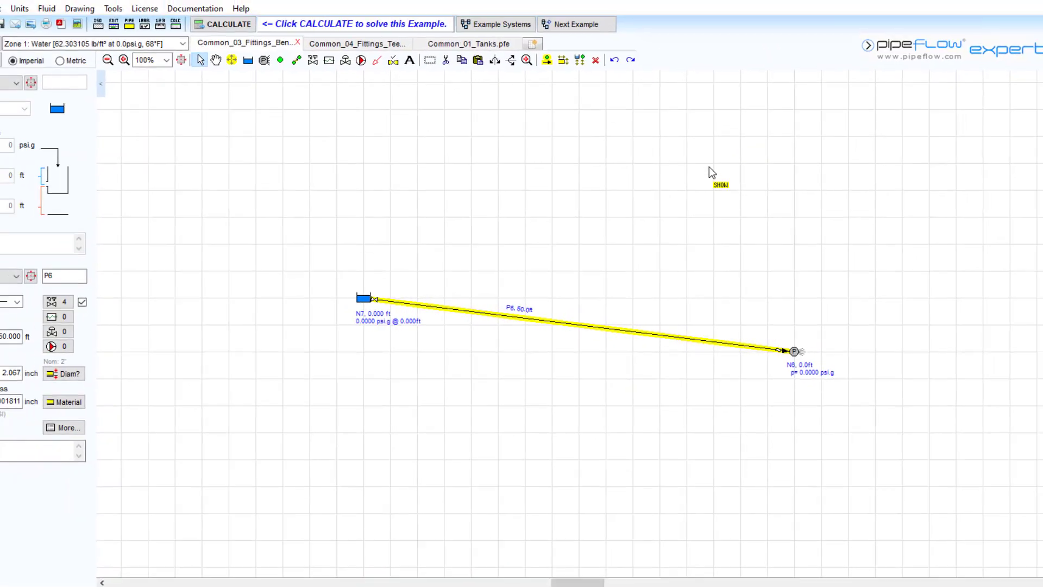
pyautogui.click(998, 9)
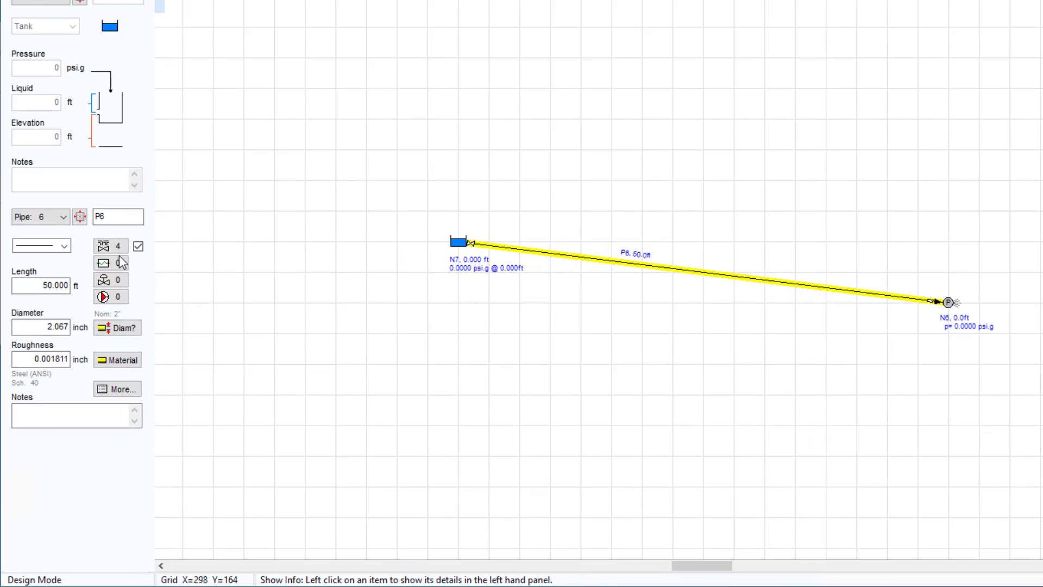
pyautogui.moveTo(111, 246)
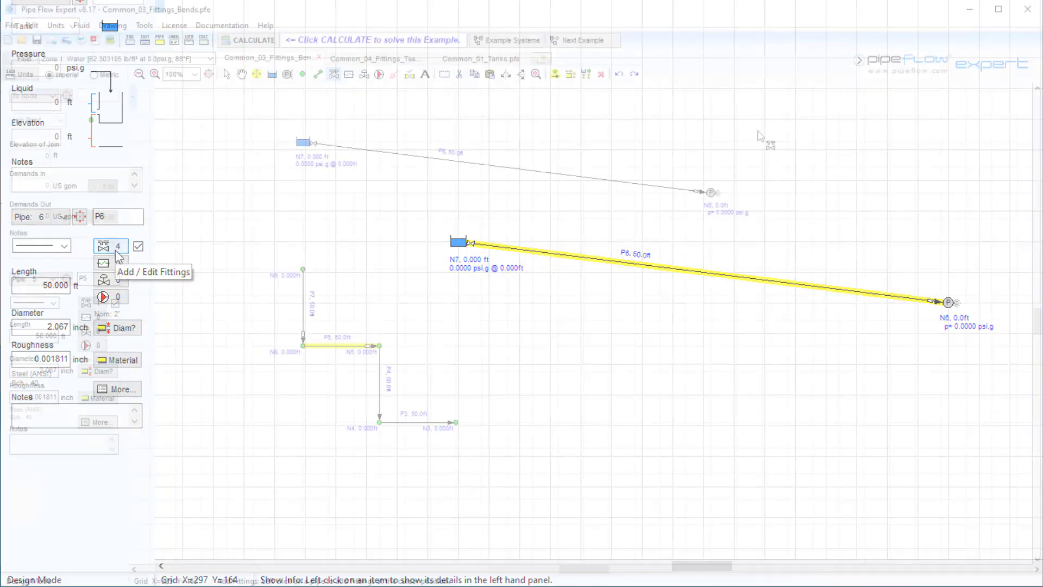
pyautogui.click(336, 346)
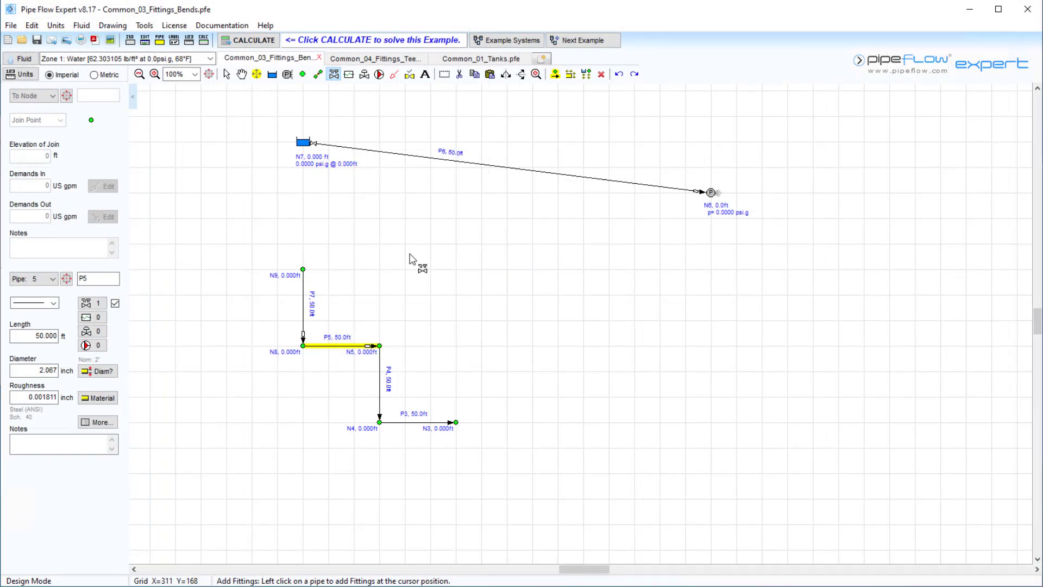
pyautogui.moveTo(383, 369)
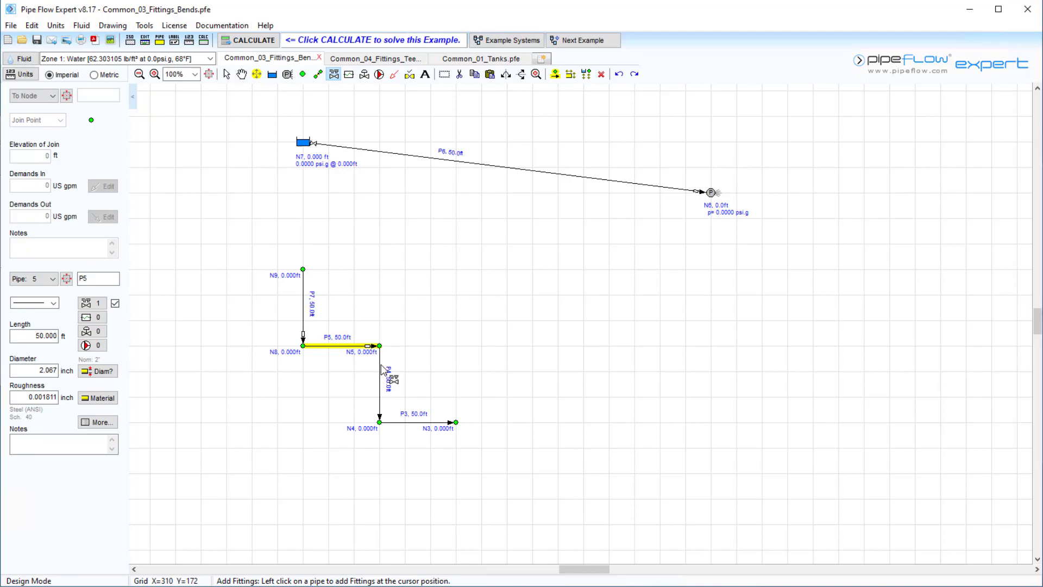
# - Review pipe P4's fittings: one Standard Bend at its end, total K 0.57
pyautogui.click(380, 369)
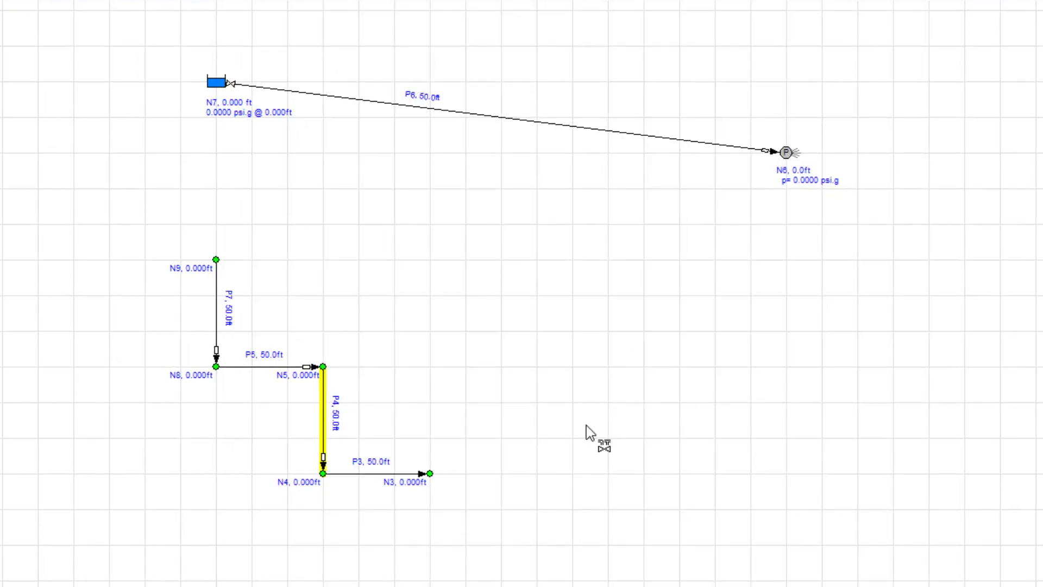
pyautogui.moveTo(702, 557)
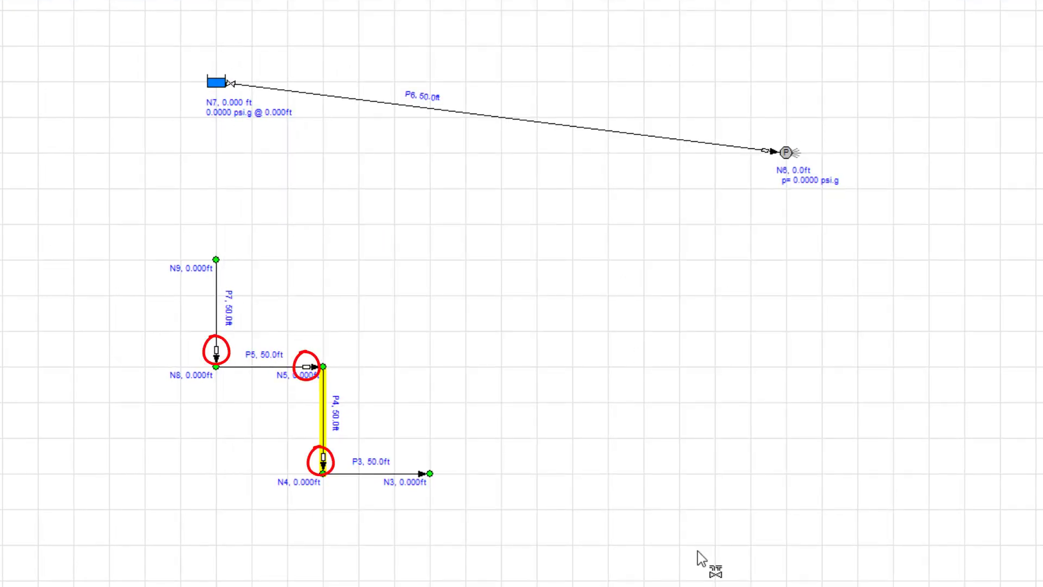
pyautogui.moveTo(633, 529)
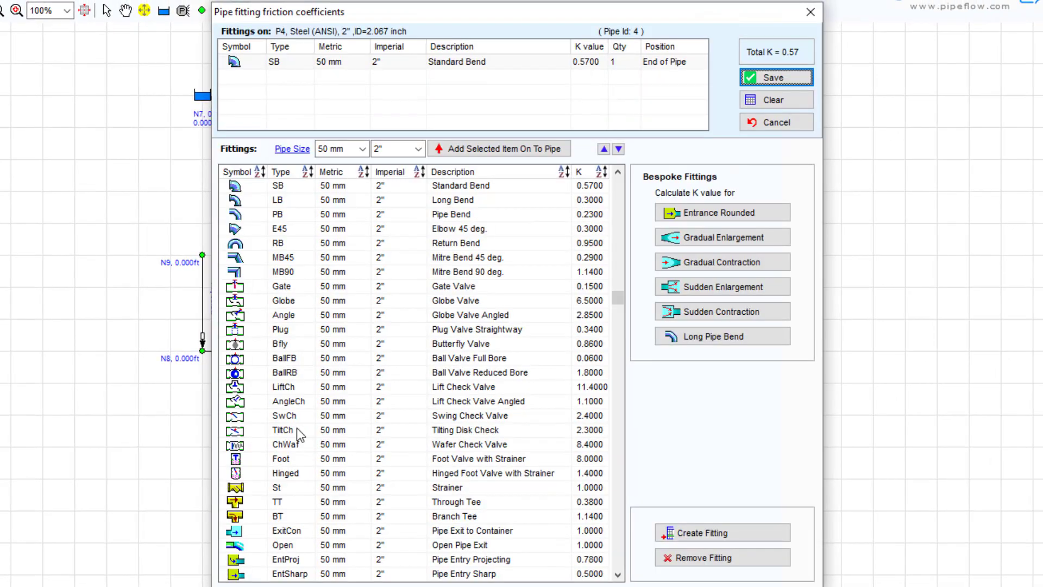
pyautogui.moveTo(697, 533)
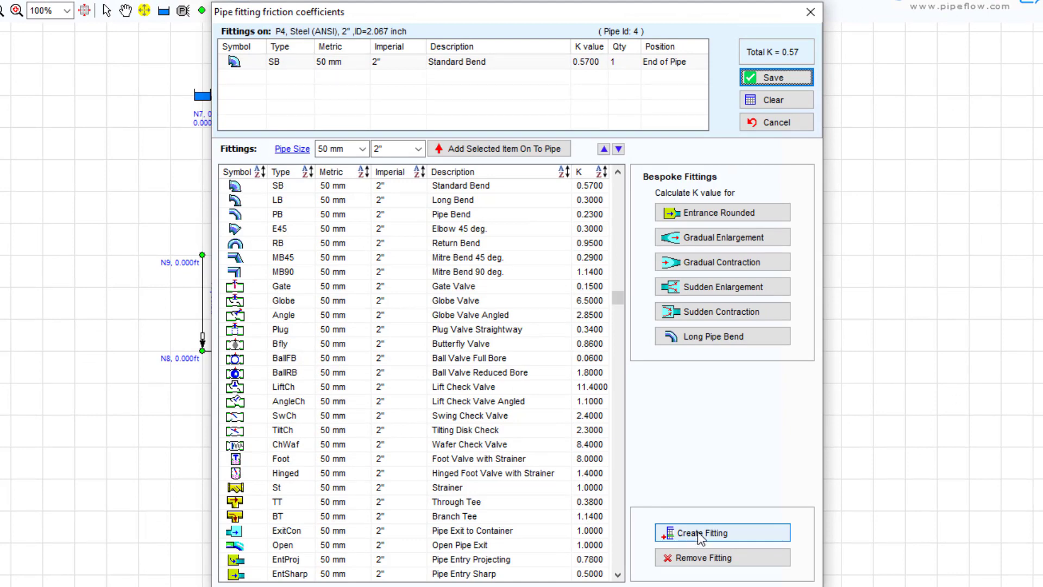
# - Start a new custom fitting for pipe P4 and choose a different symbol for it
pyautogui.click(705, 532)
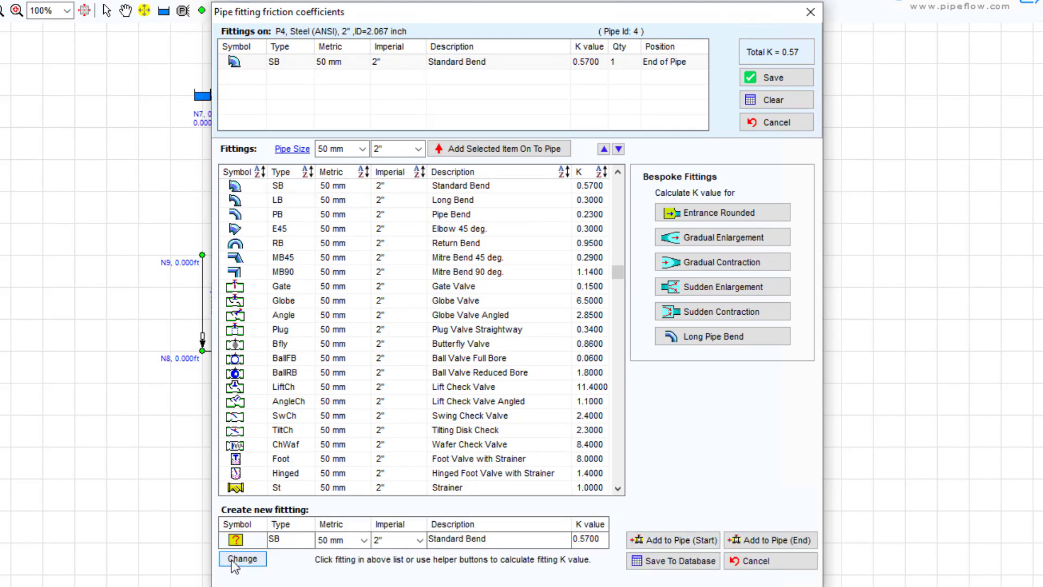
pyautogui.click(241, 559)
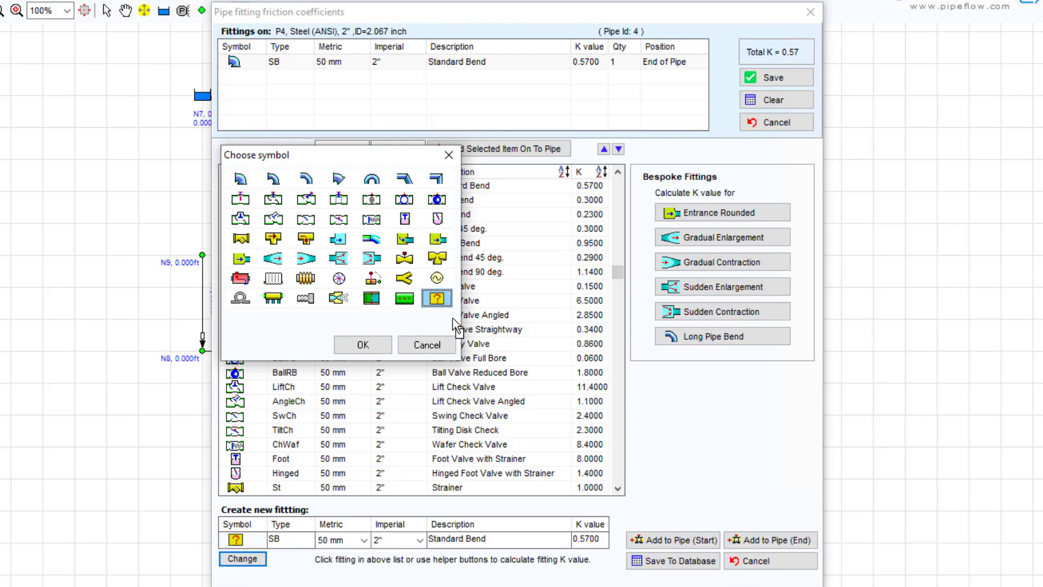
pyautogui.click(426, 344)
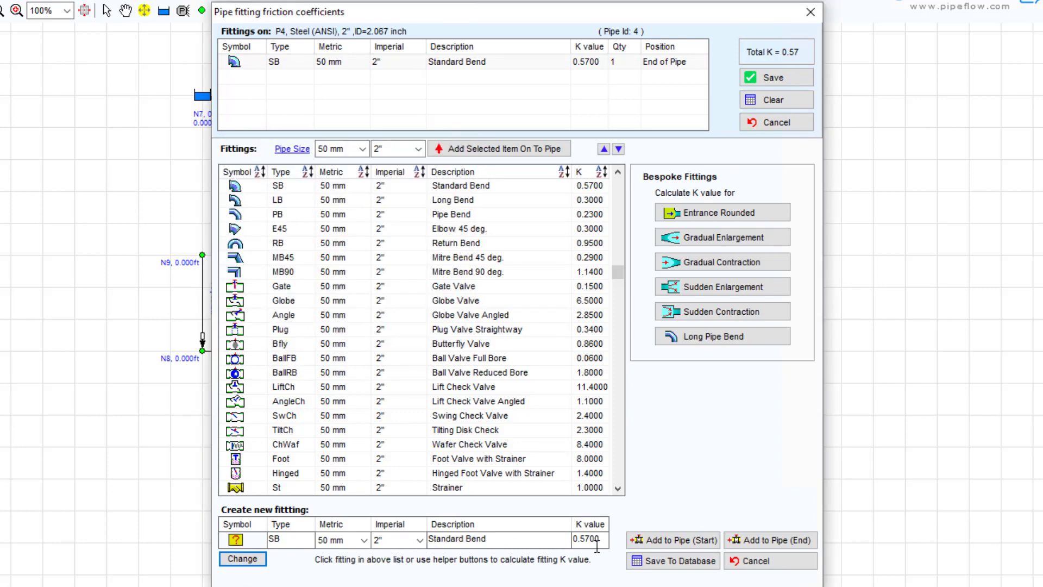
pyautogui.moveTo(780, 388)
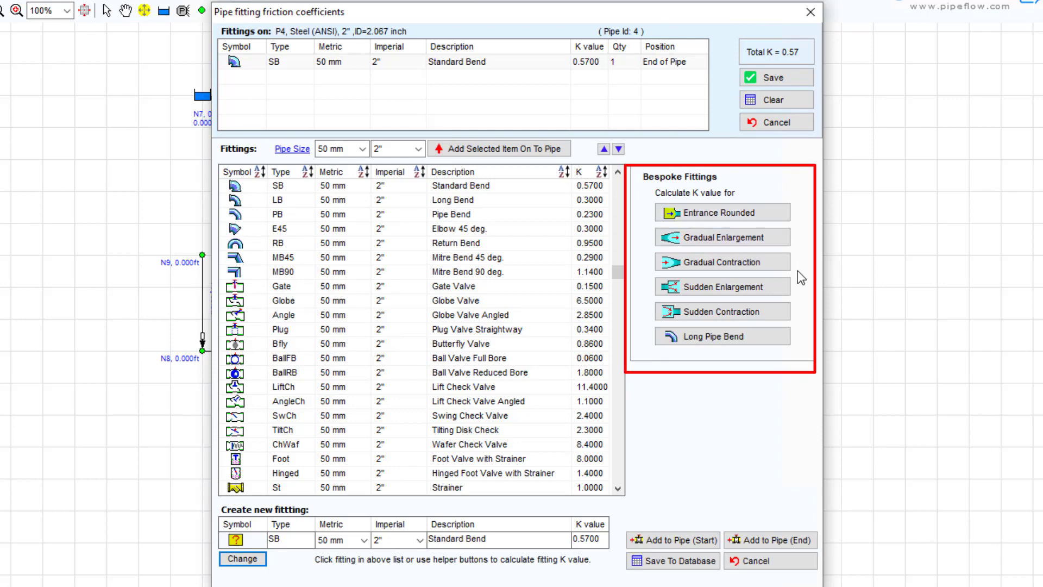
pyautogui.moveTo(804, 357)
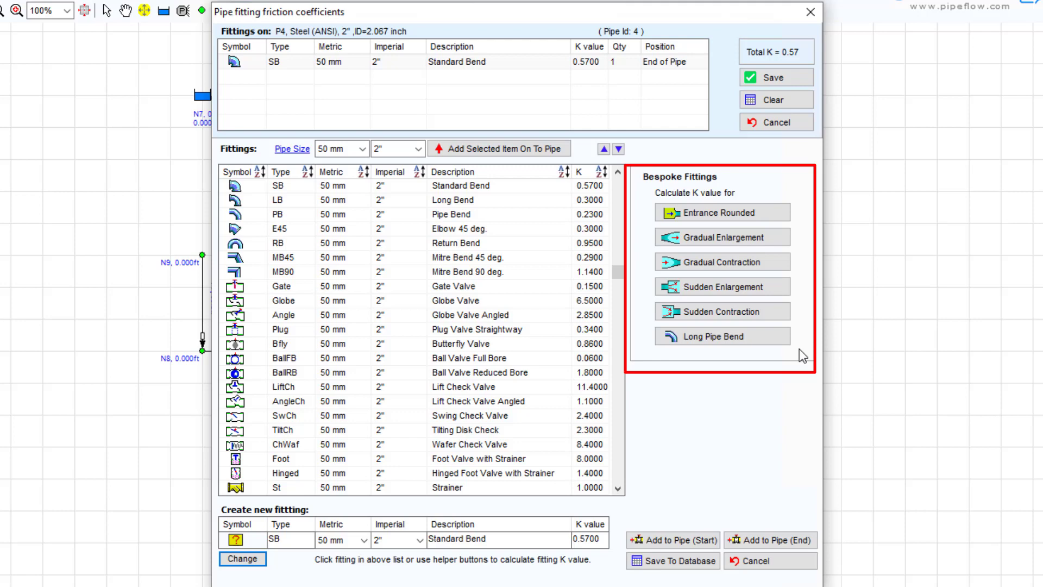
# - Bring up the Sudden Contraction K value calculator under Bespoke Fittings
pyautogui.click(721, 312)
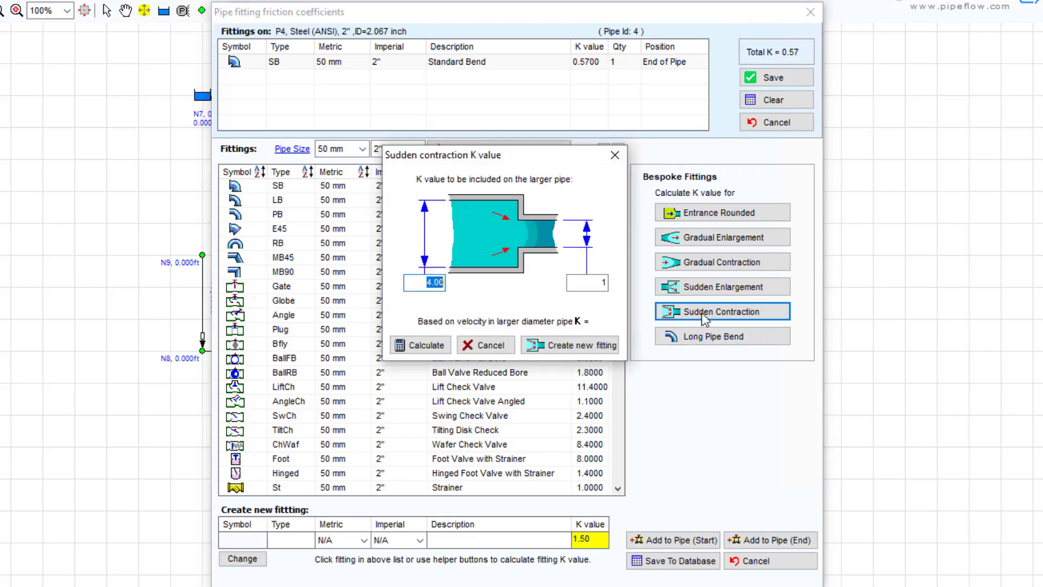
# - Calculate K 6.00 from diameters 4.00 and 2 and create the Sudden contraction fitting
pyautogui.click(587, 283)
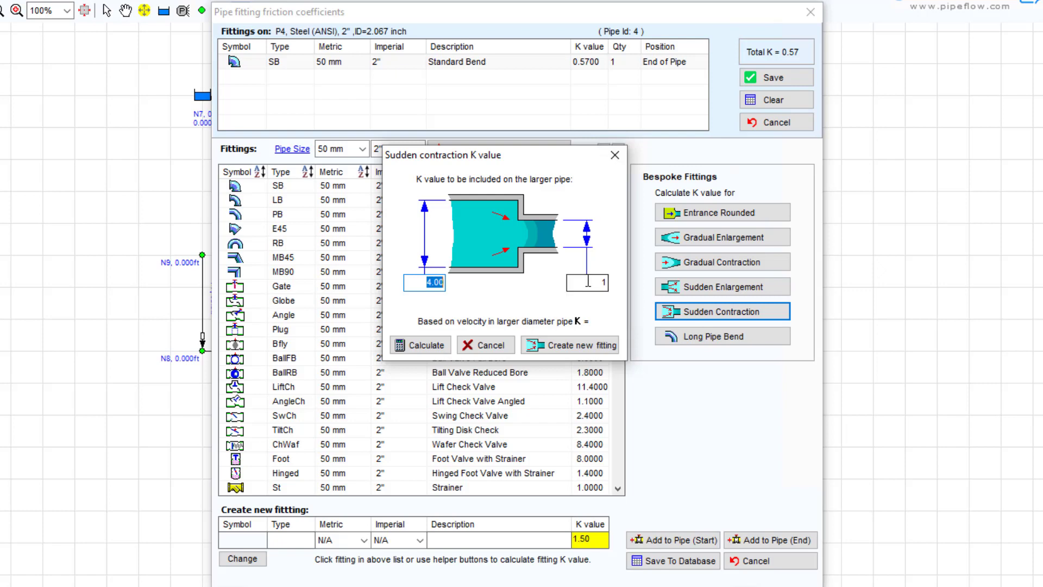
pyautogui.click(595, 281)
pyautogui.write('2')
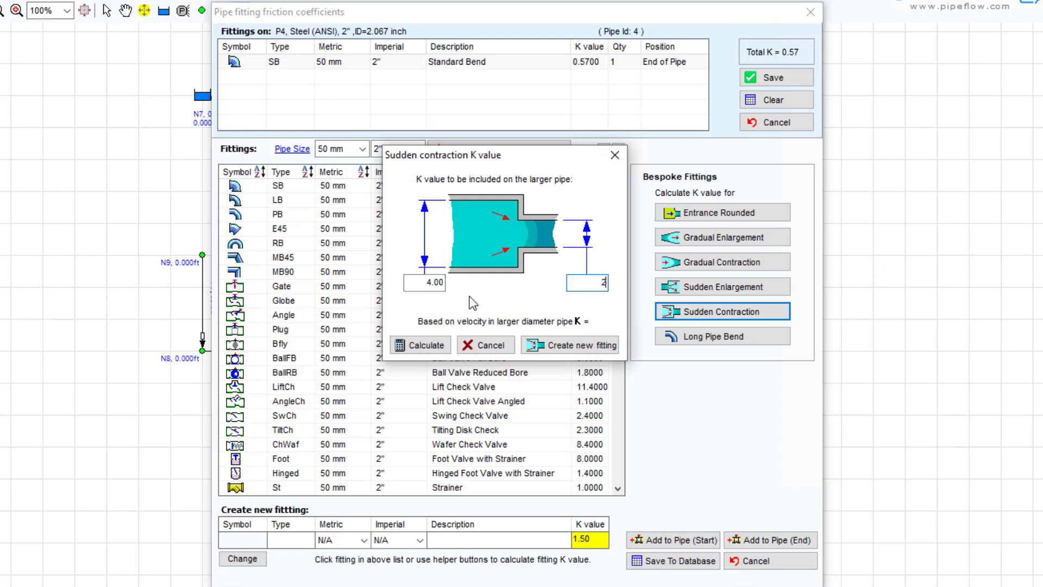
pyautogui.click(419, 344)
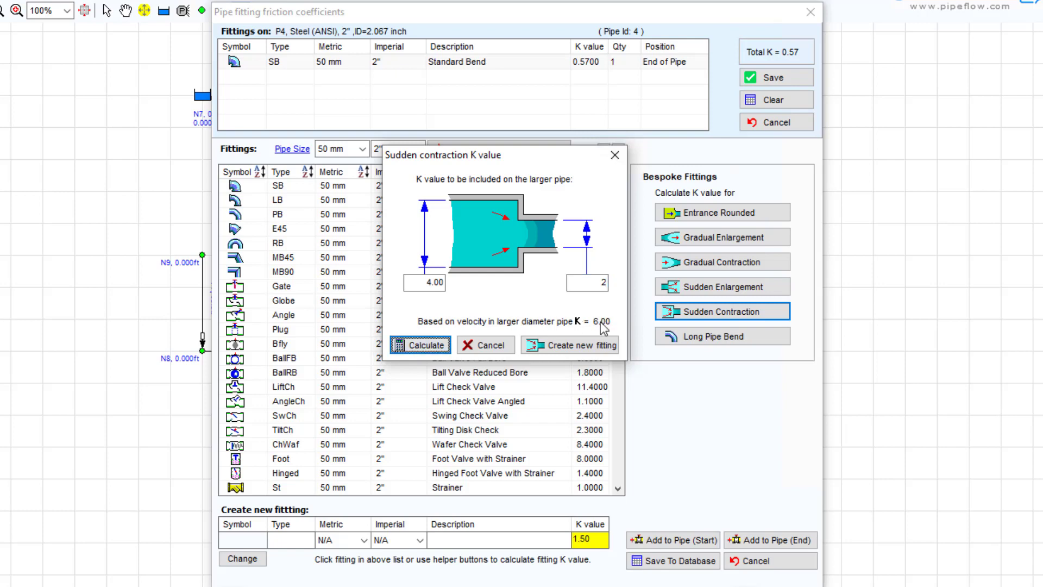
pyautogui.click(576, 344)
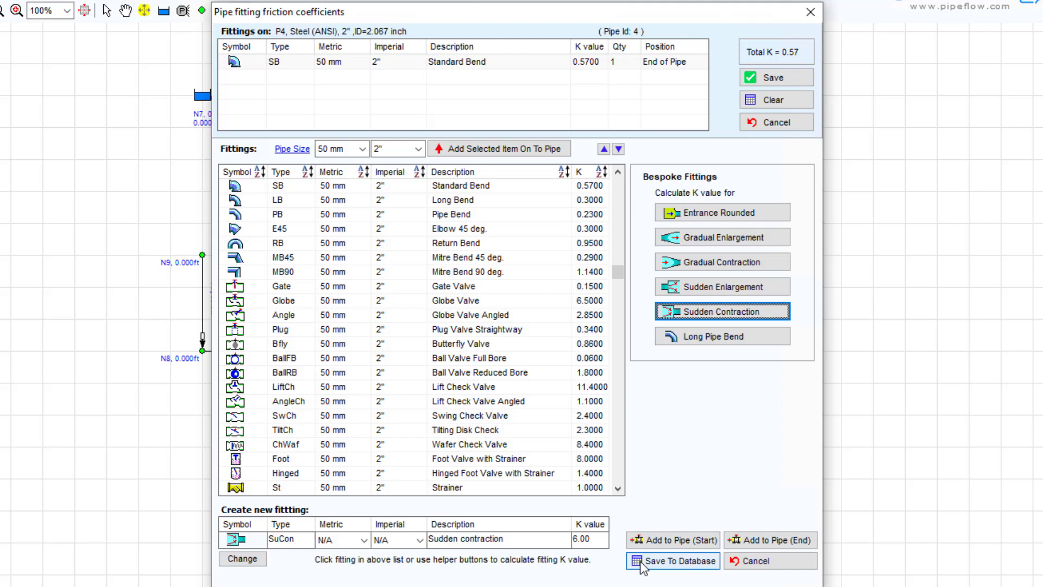
# - Save the Sudden contraction fitting to the database and close pipe P2's fittings list
pyautogui.click(671, 561)
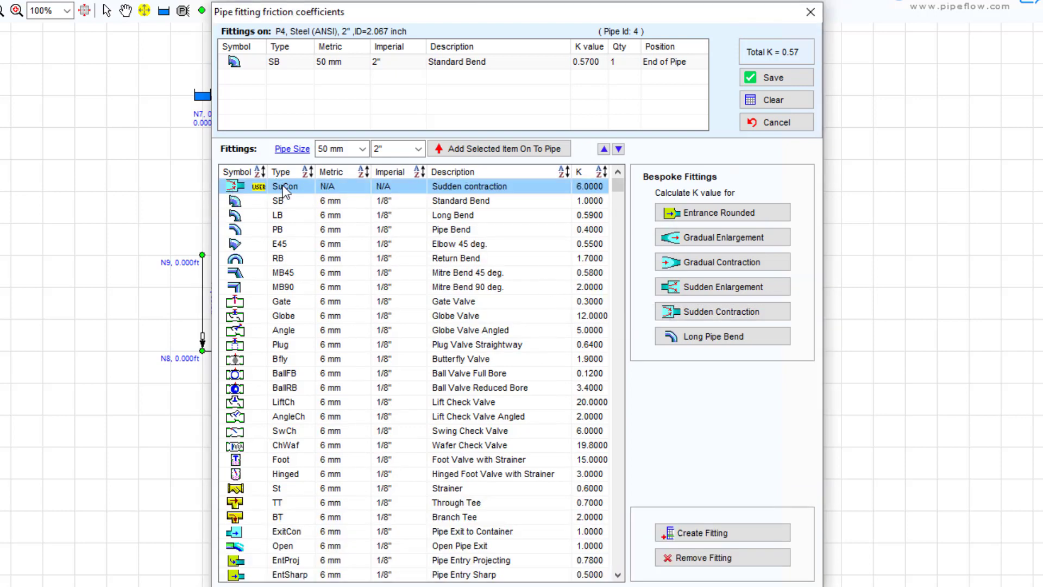
pyautogui.moveTo(501, 195)
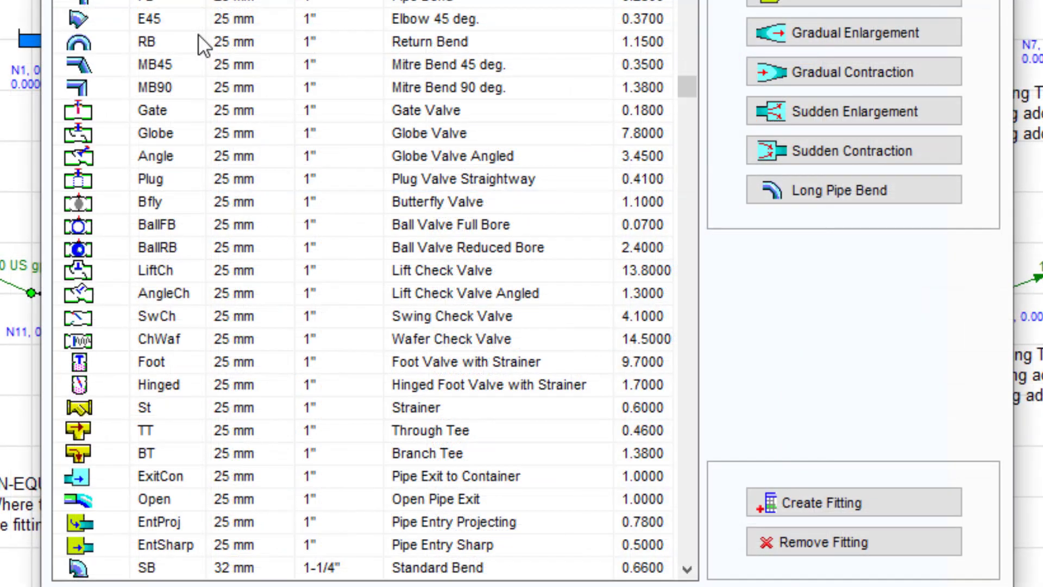
pyautogui.moveTo(175, 474)
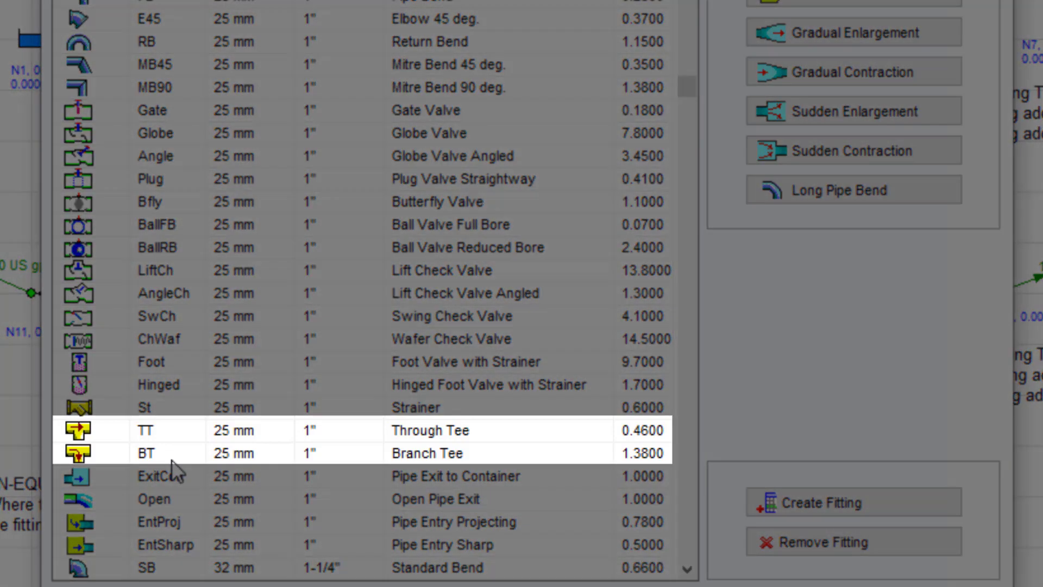
pyautogui.moveTo(183, 438)
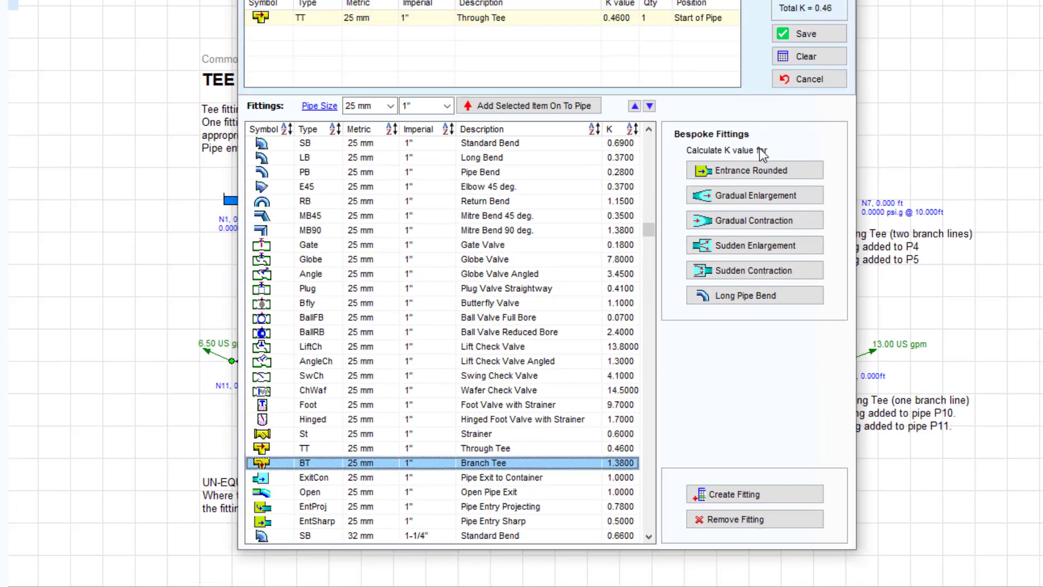
pyautogui.click(809, 78)
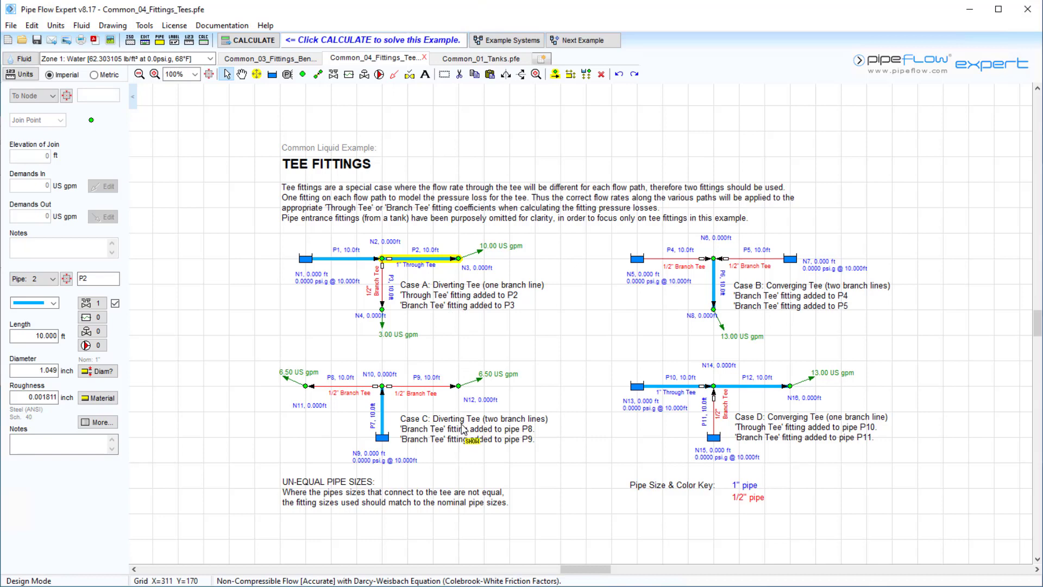
pyautogui.moveTo(796, 297)
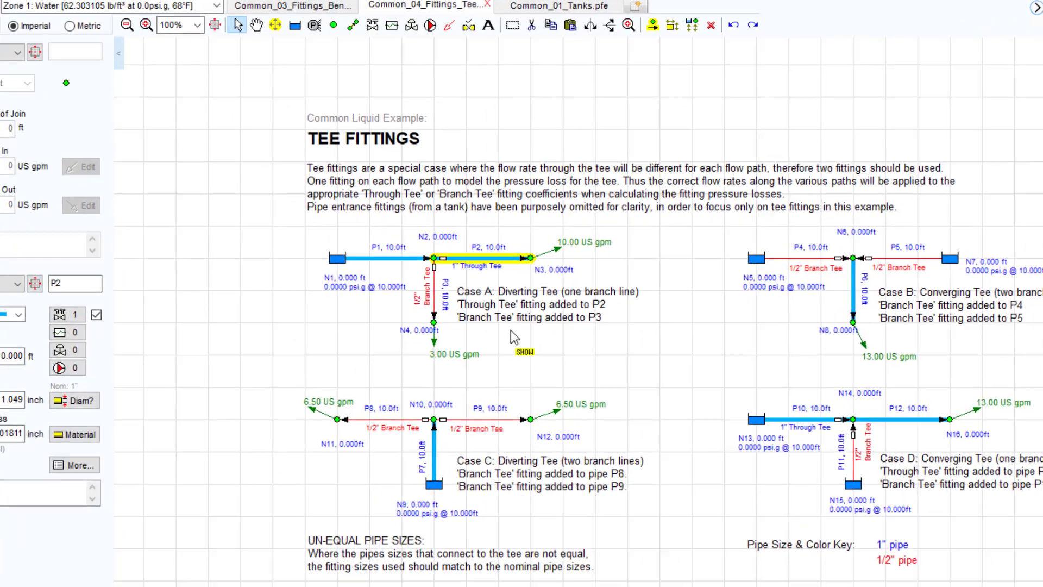
pyautogui.moveTo(520, 257)
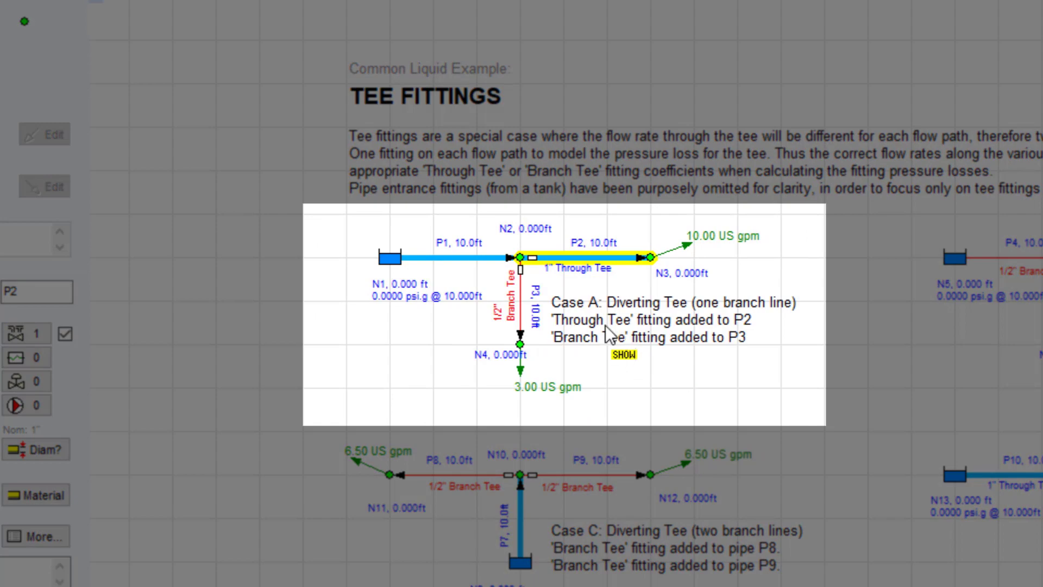
pyautogui.moveTo(520, 344)
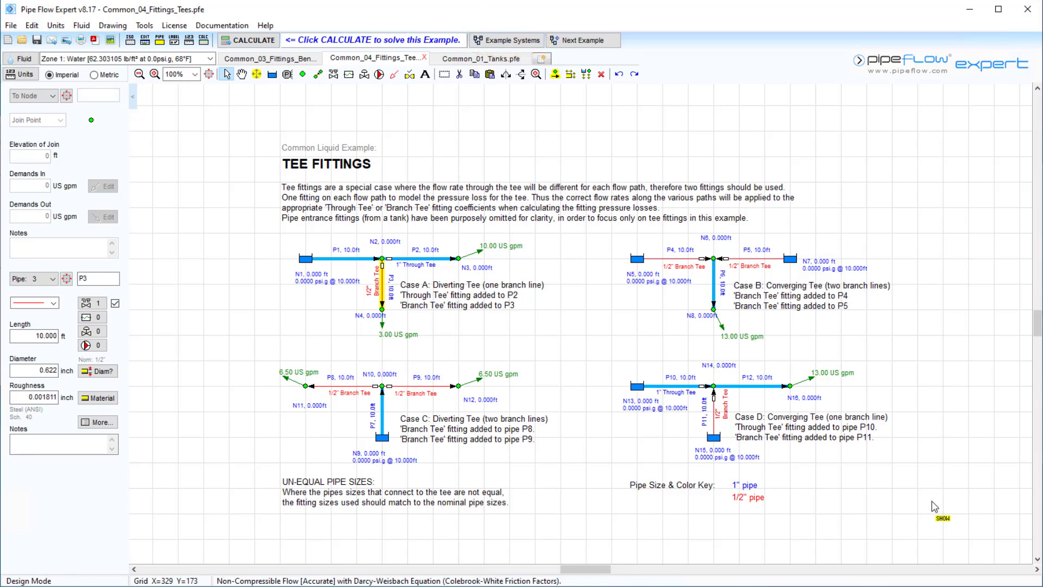
pyautogui.click(480, 59)
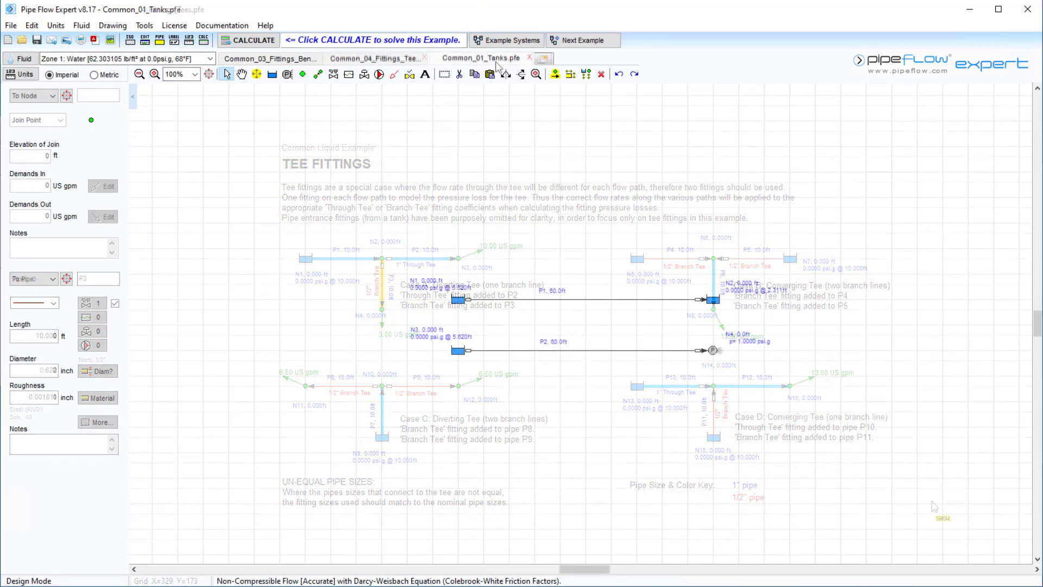
# - Show pipe P1's fittings in the tanks example: sharp entry and container exit, K 1.50
pyautogui.click(481, 58)
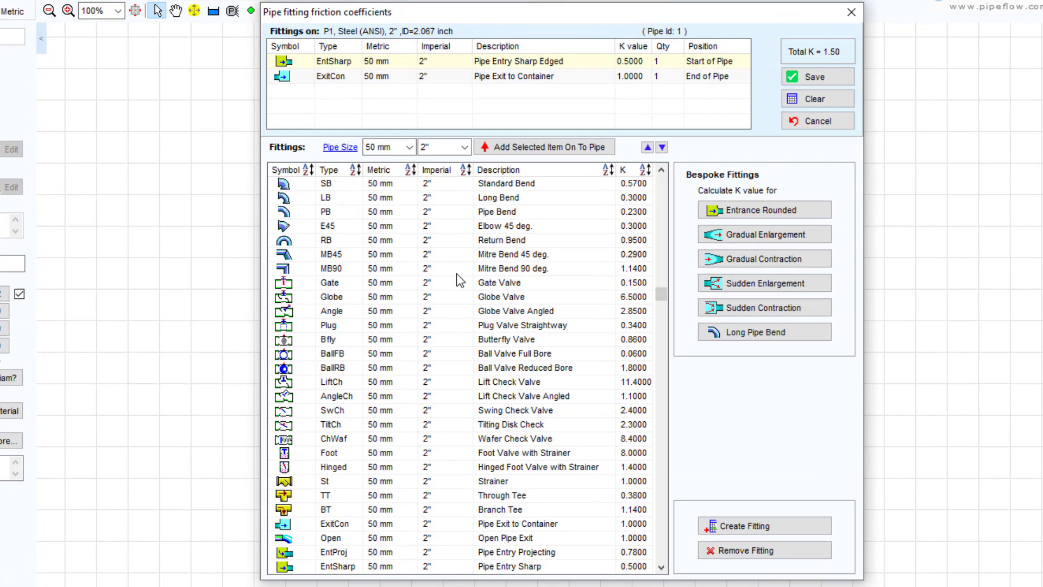
pyautogui.moveTo(379, 95)
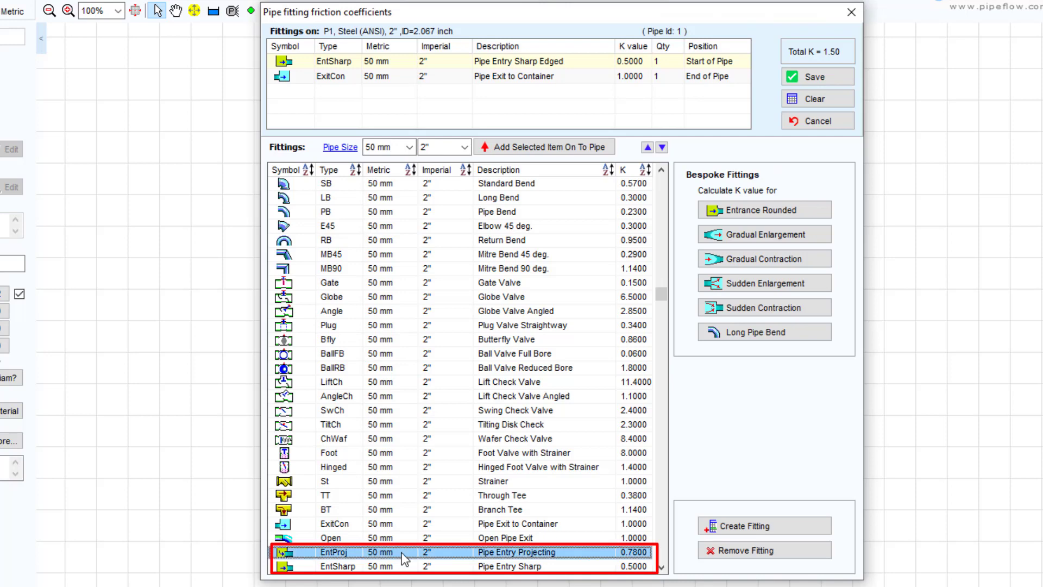
pyautogui.moveTo(622, 565)
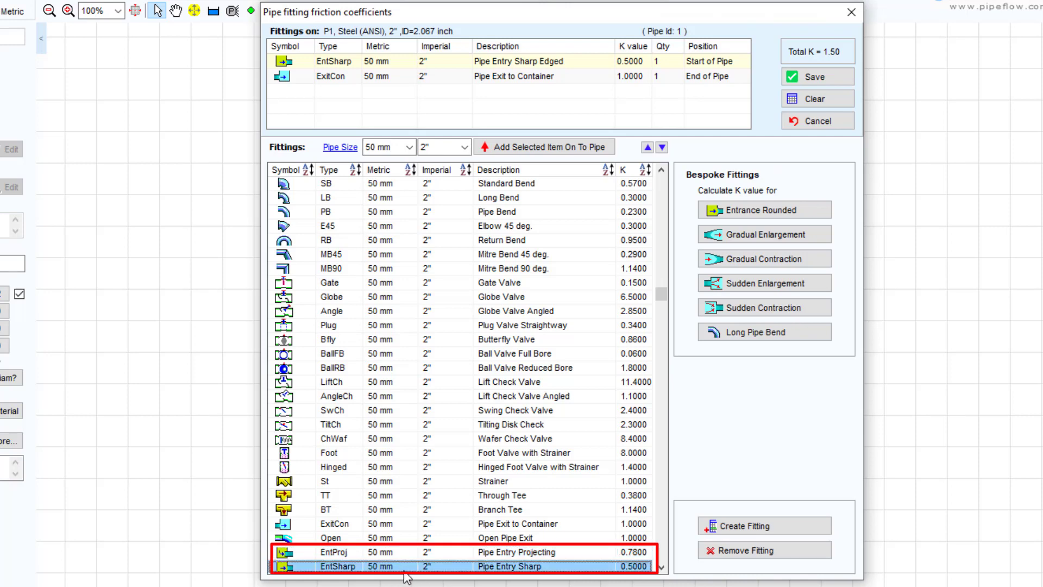
pyautogui.moveTo(641, 577)
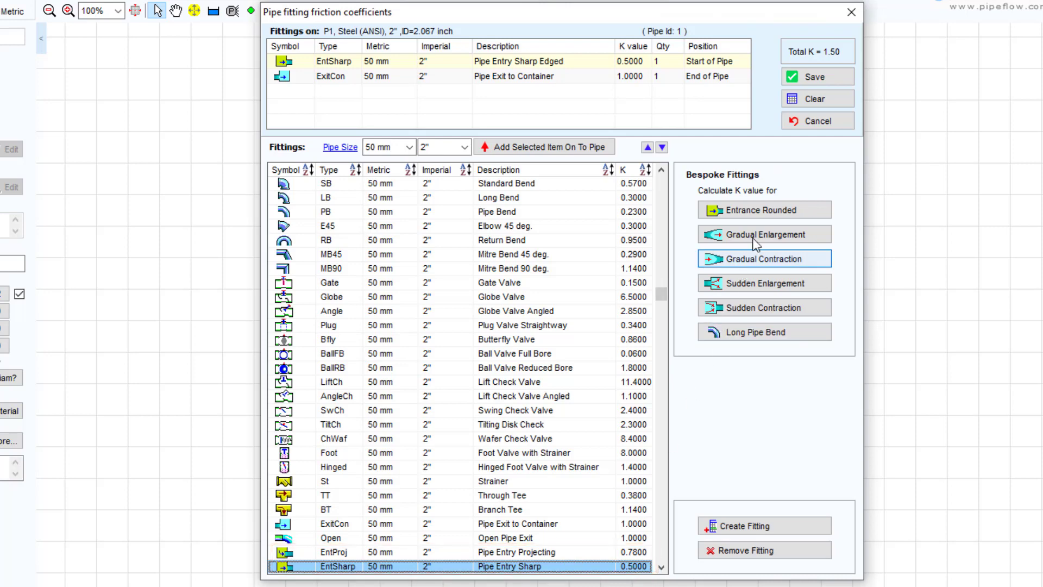
pyautogui.click(764, 209)
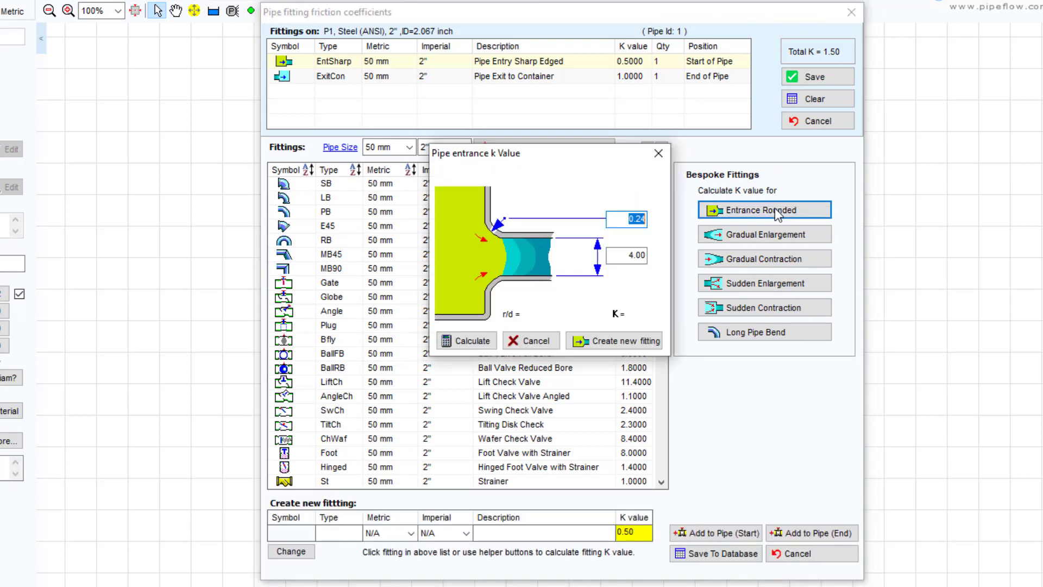
pyautogui.moveTo(535, 323)
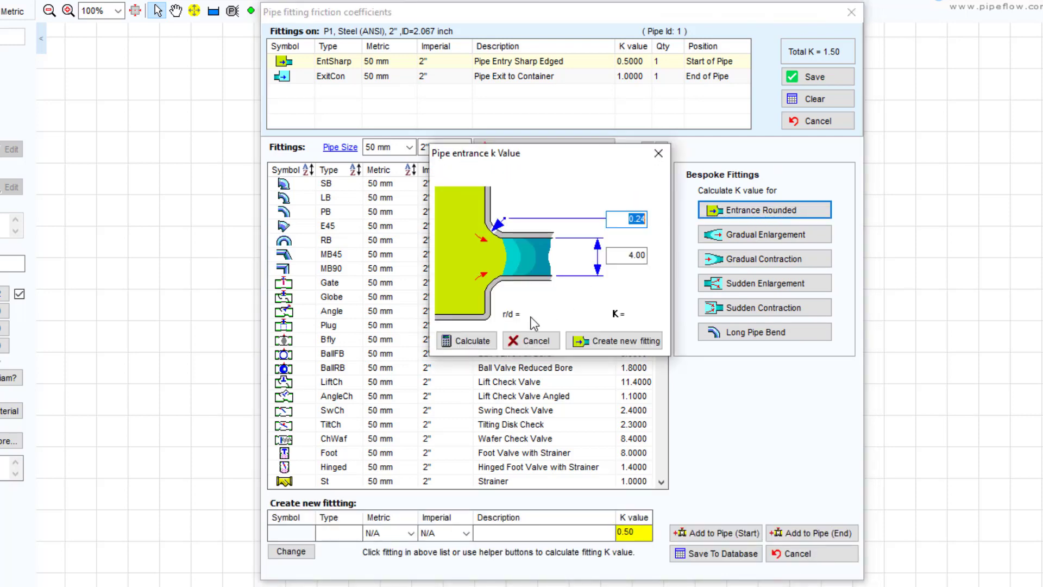
pyautogui.moveTo(657, 174)
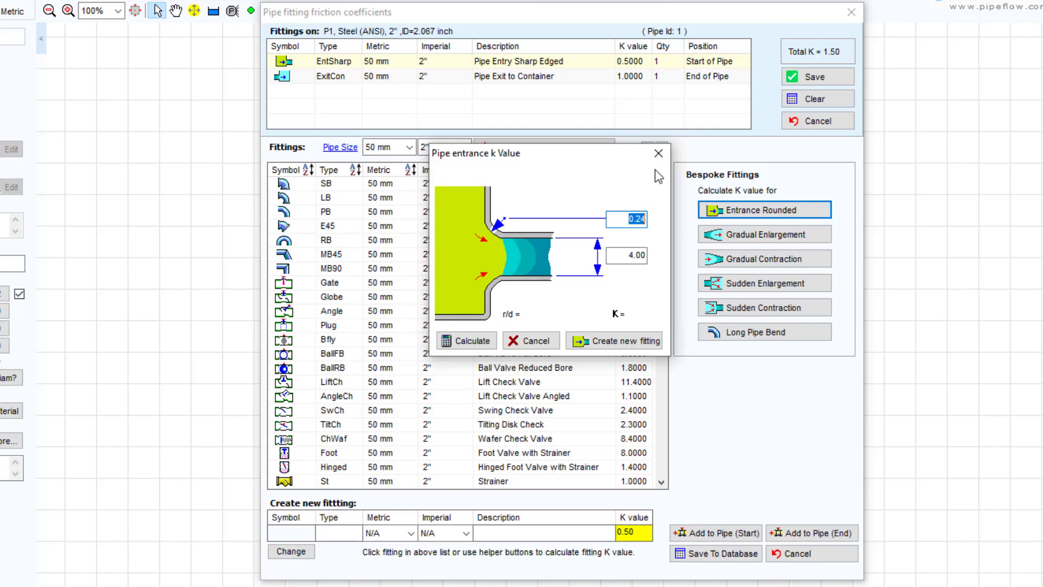
pyautogui.moveTo(659, 153)
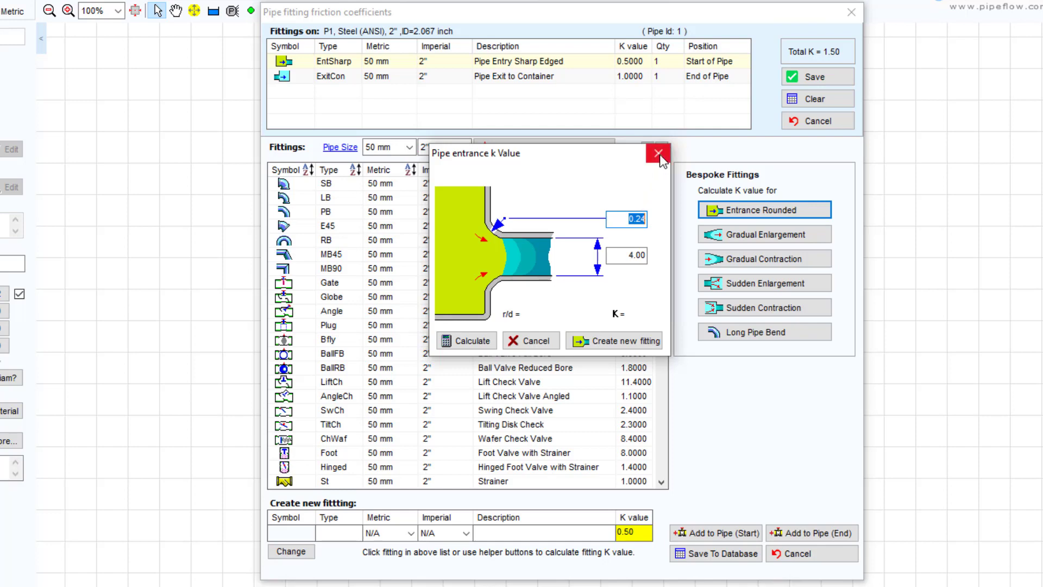
pyautogui.click(660, 155)
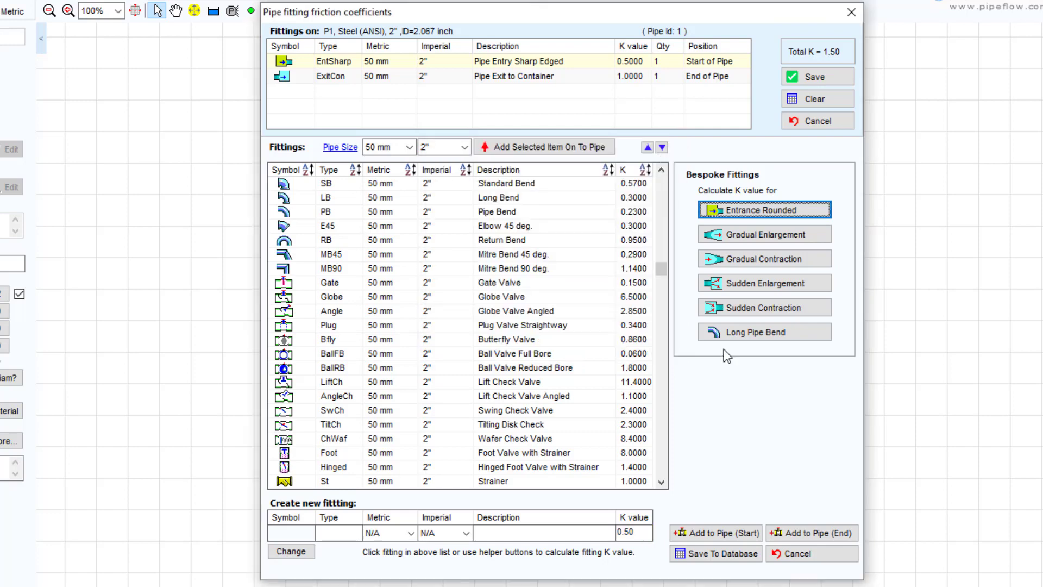